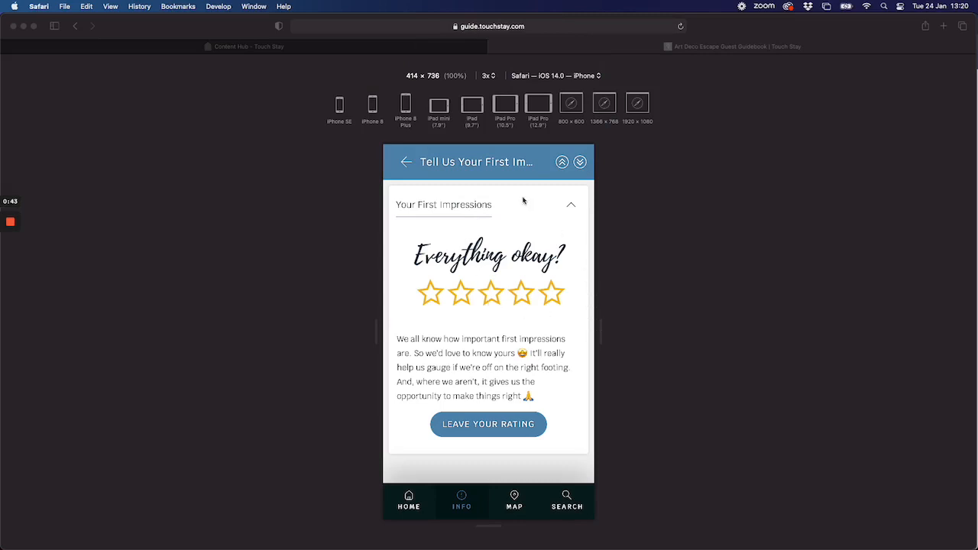
mouse_move(542, 236)
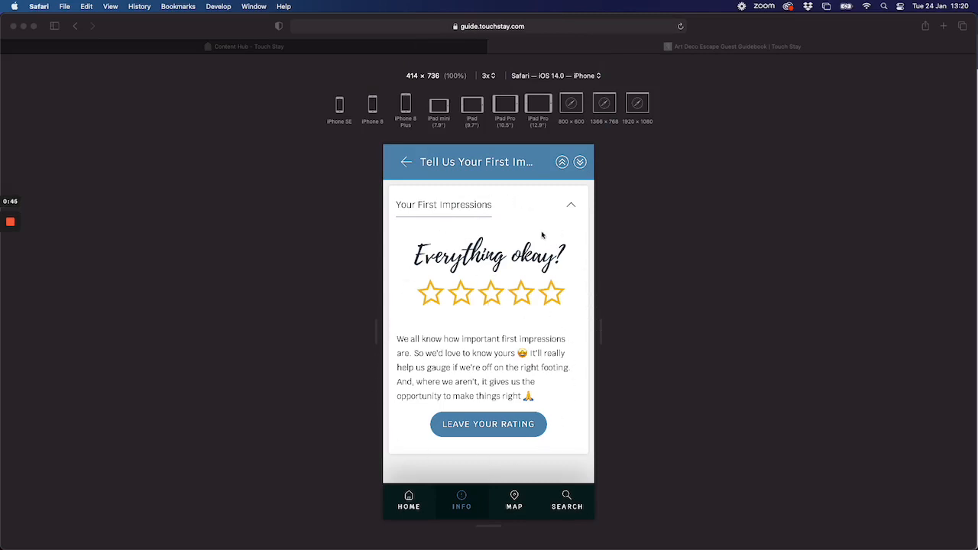
mouse_move(540, 227)
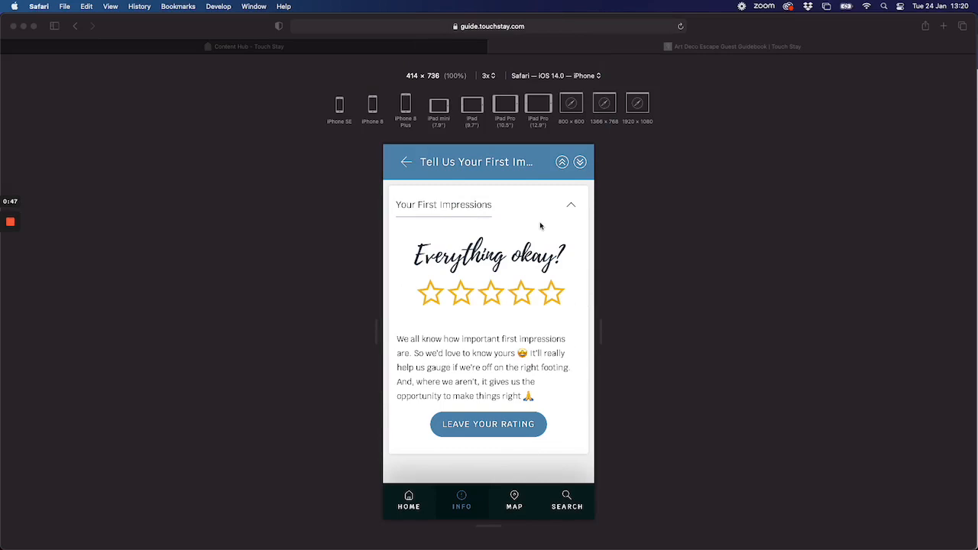
mouse_move(473, 423)
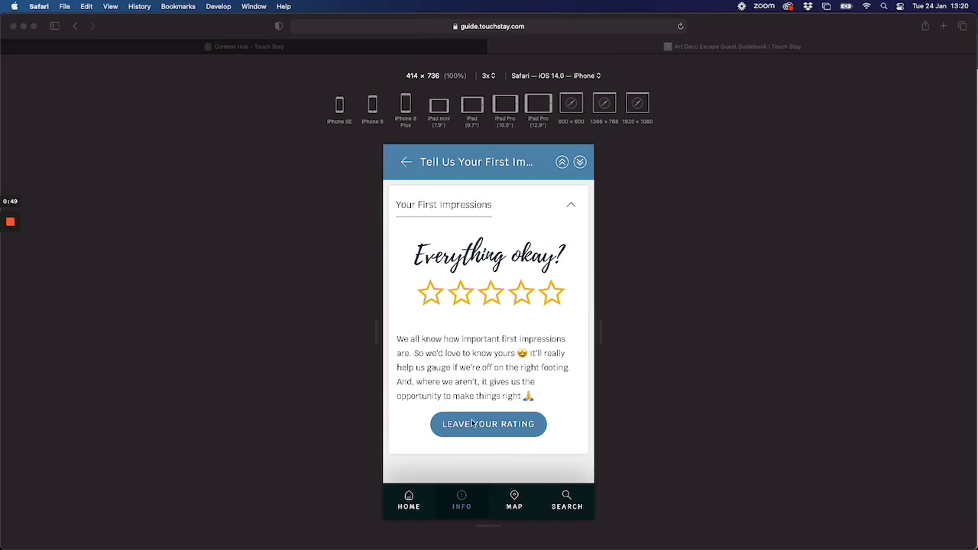
mouse_move(484, 389)
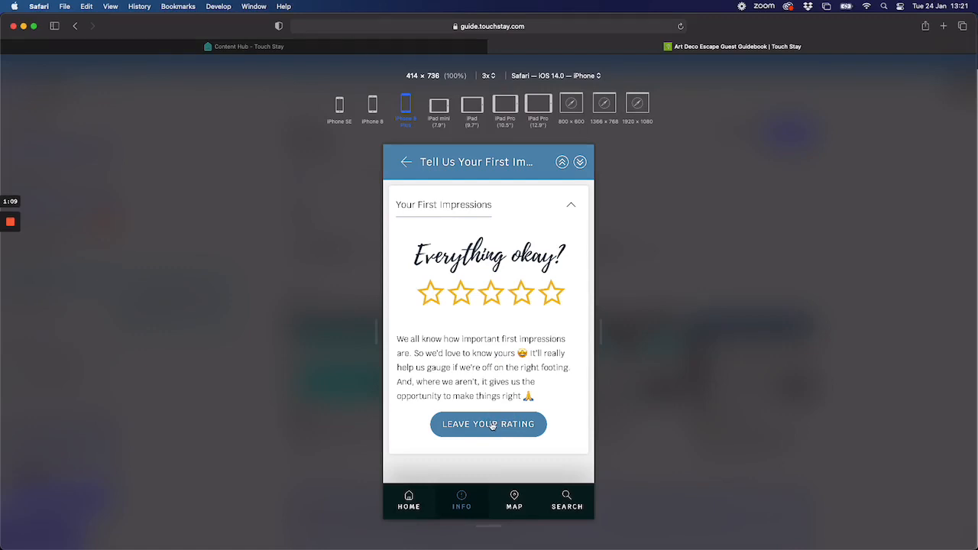
Step: Try the rating form in the guide preview with five stars, a test comment and a changed rating
click(488, 424)
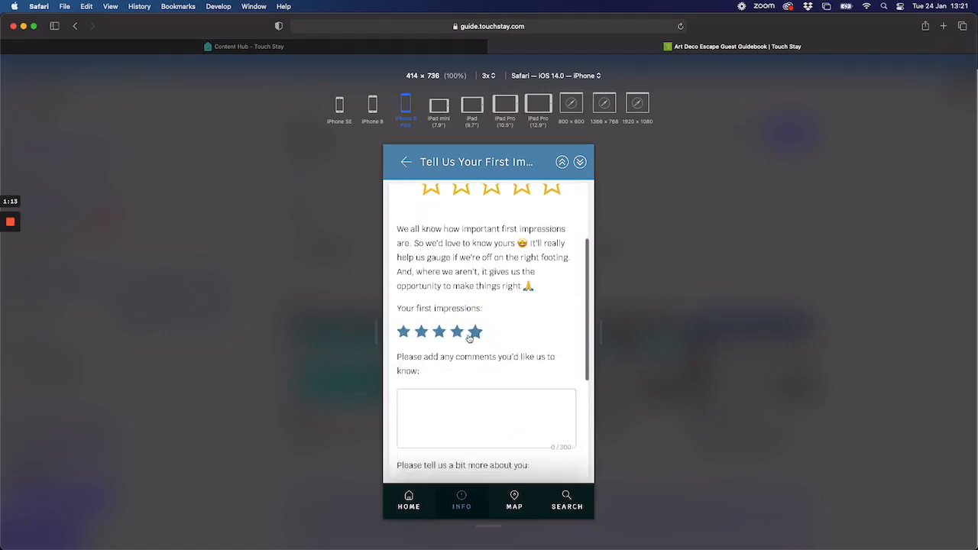
click(474, 332)
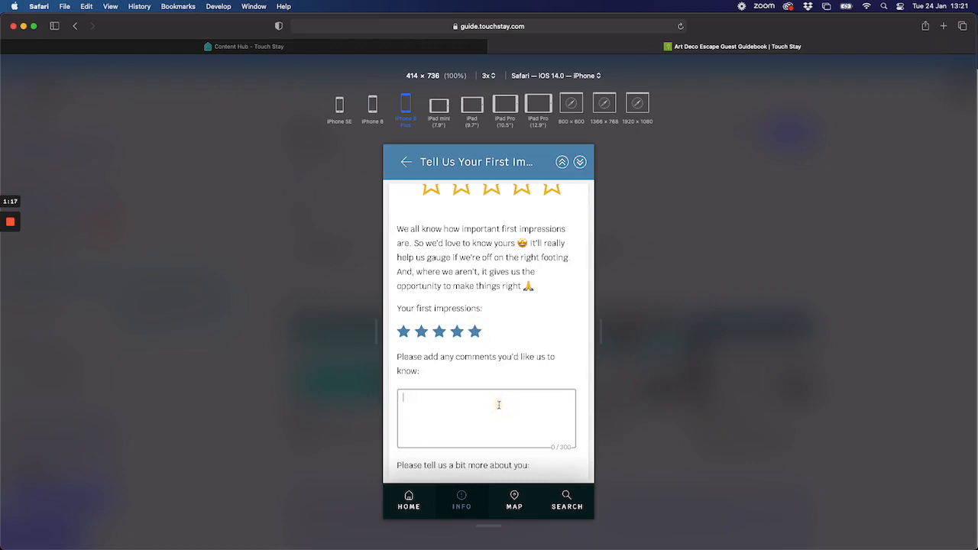
text(drhpohjprj)
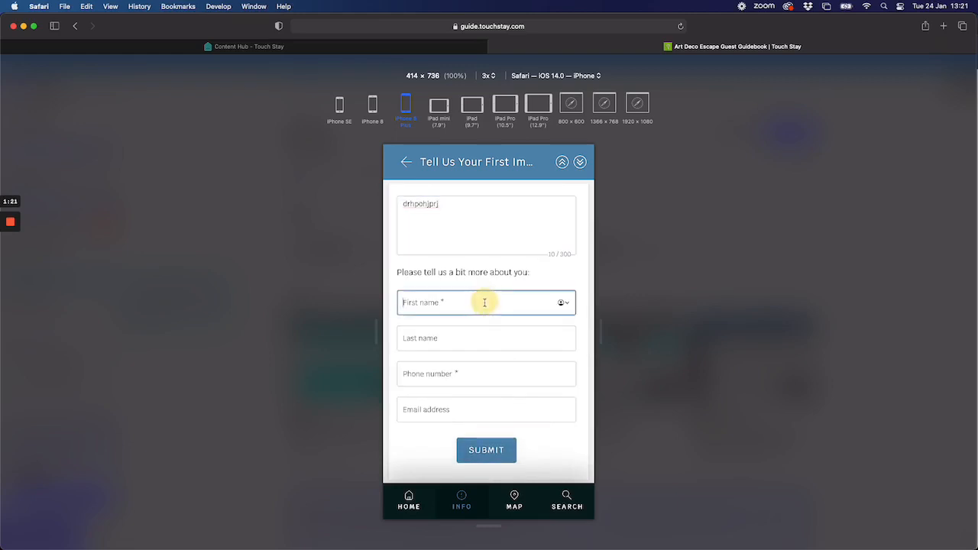
click(485, 409)
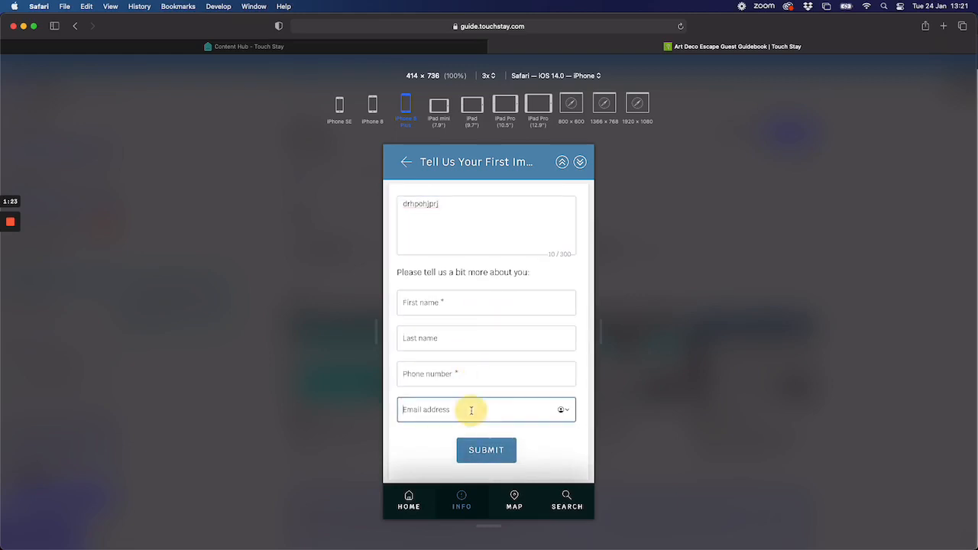
click(486, 302)
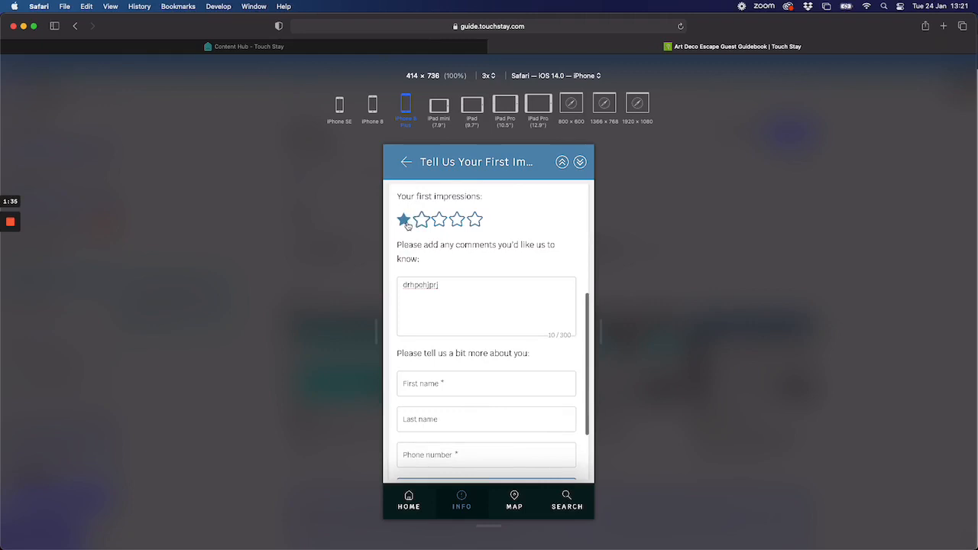
scroll(down, 3)
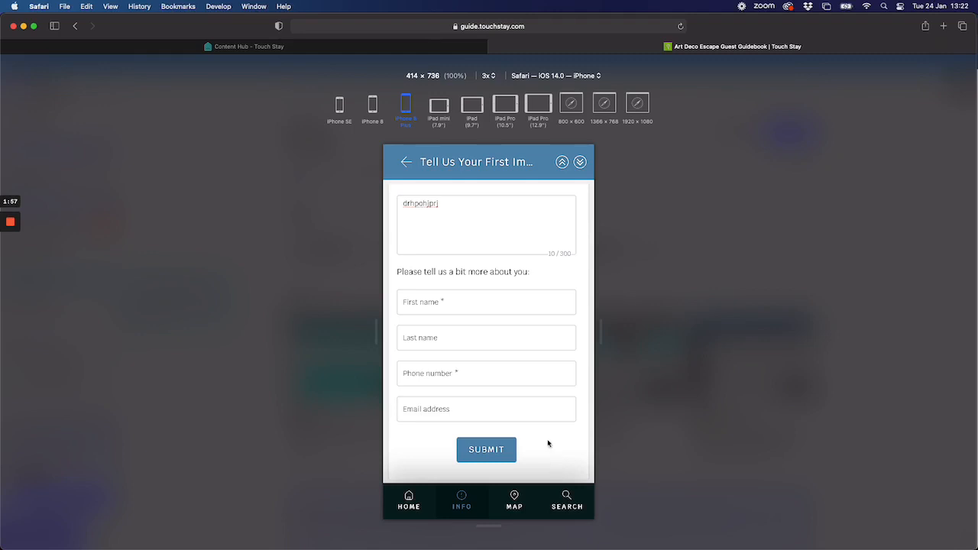
click(486, 408)
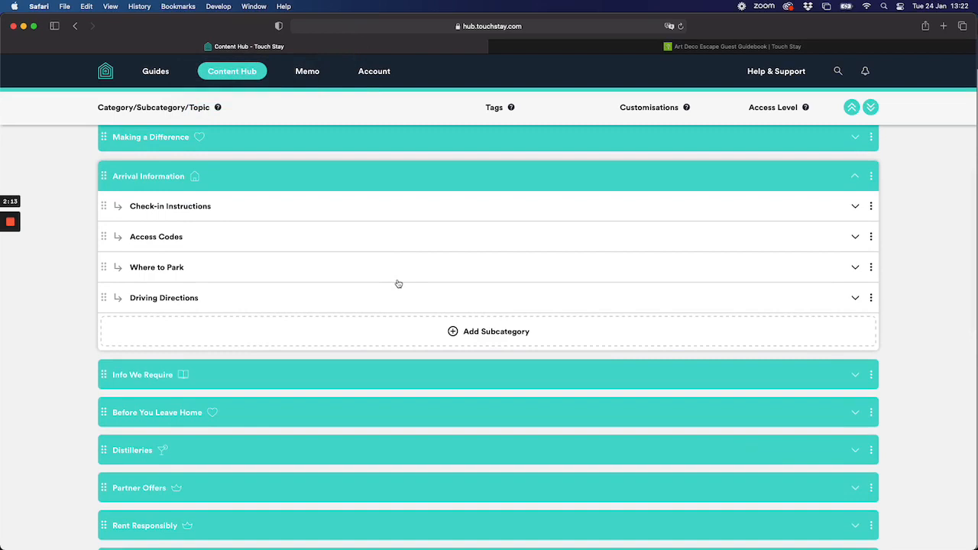
mouse_move(475, 216)
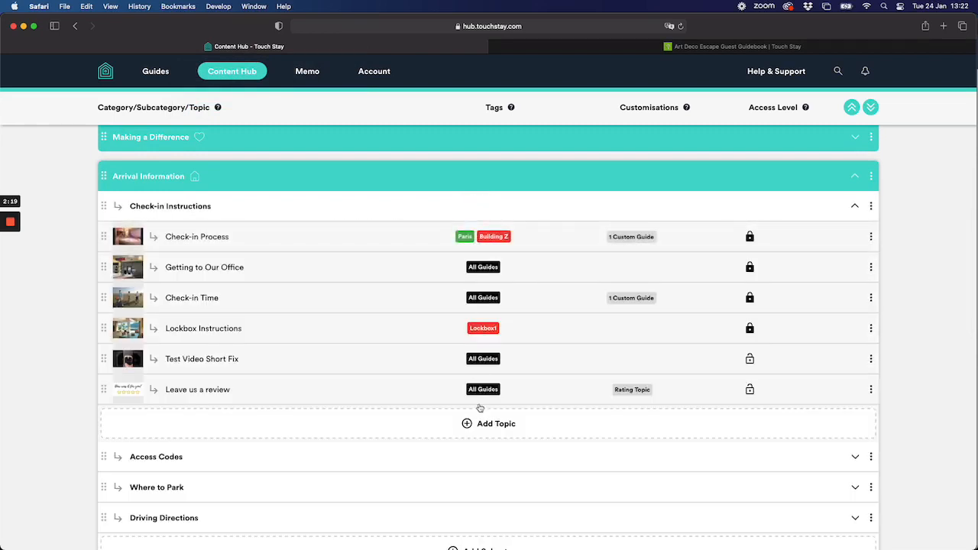
click(495, 424)
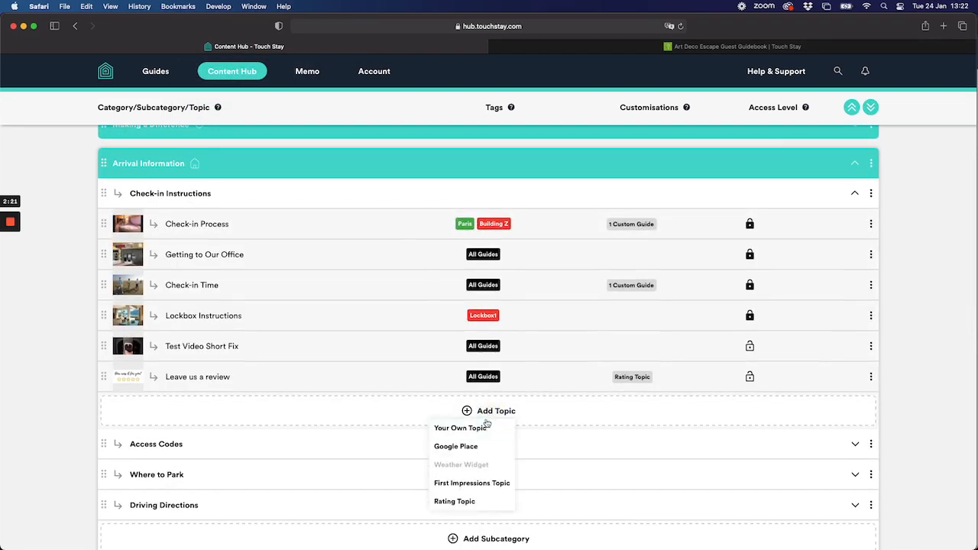
mouse_move(481, 489)
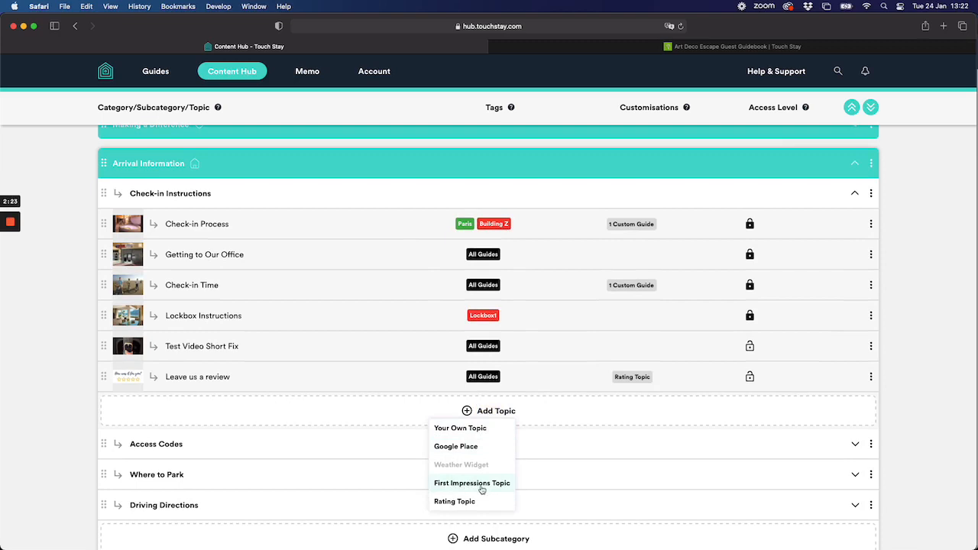
mouse_move(454, 501)
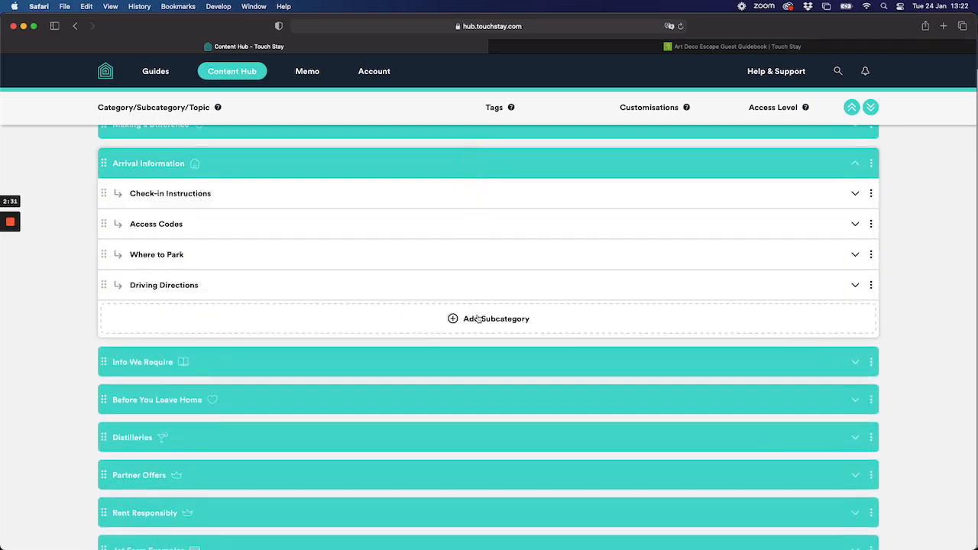
Step: Add the 'Tell Us Your First Impressions' subcategory under Arrival Information, keeping Expanded selected
click(495, 319)
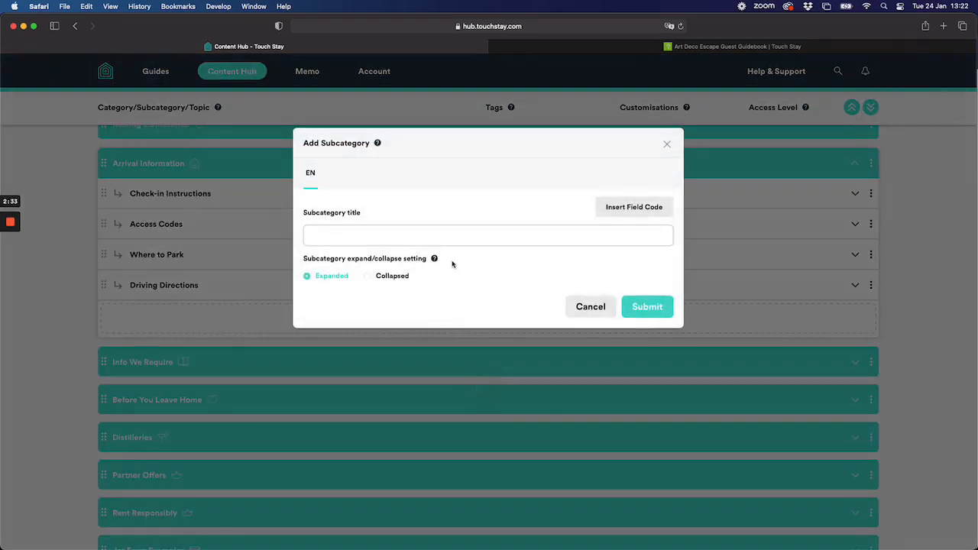
text(Tell Us Your First Impressions)
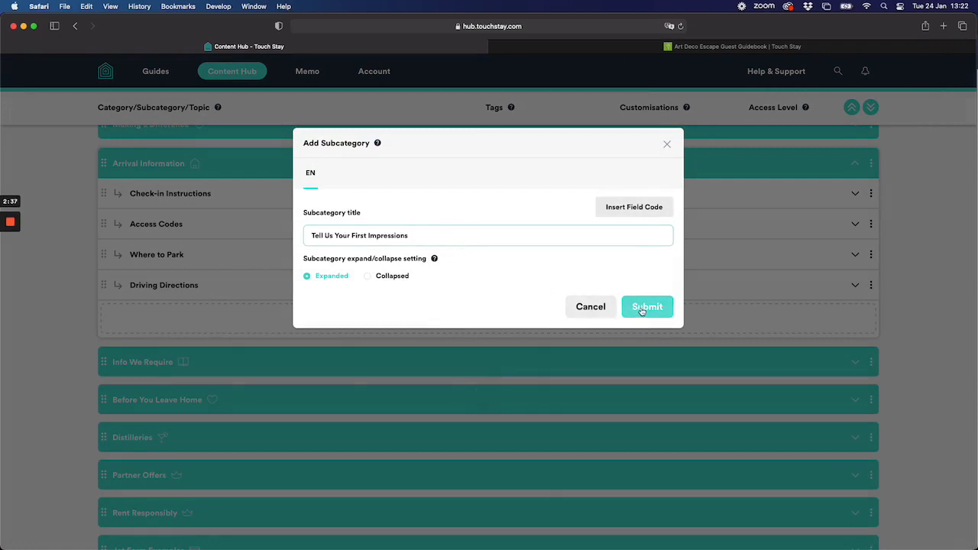
click(647, 306)
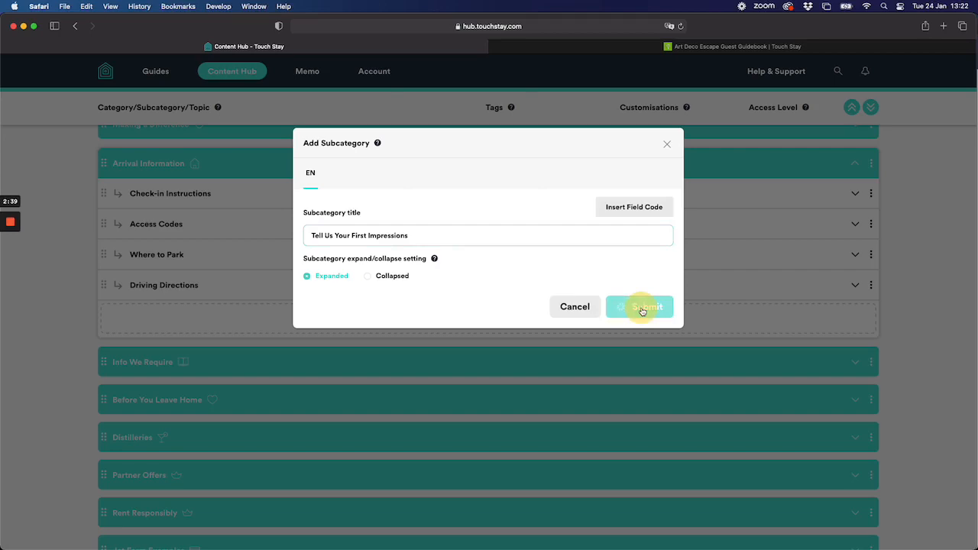
click(640, 307)
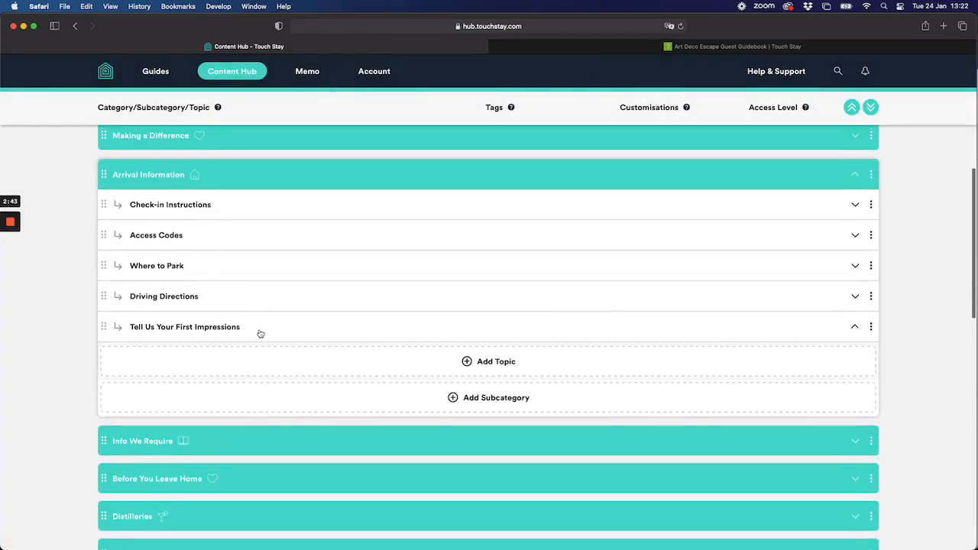
Step: Start a first impressions rating topic under the new subcategory and scroll through its form
click(495, 361)
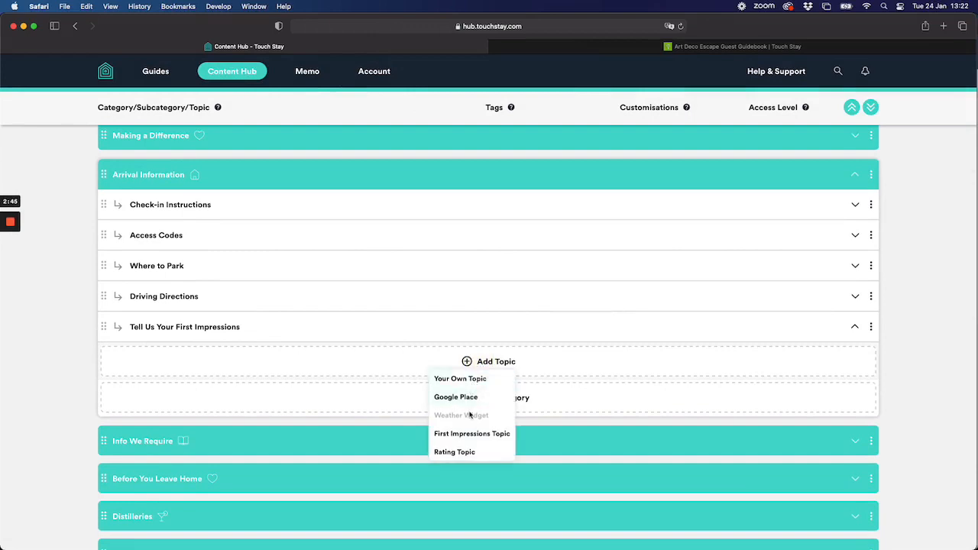
click(453, 451)
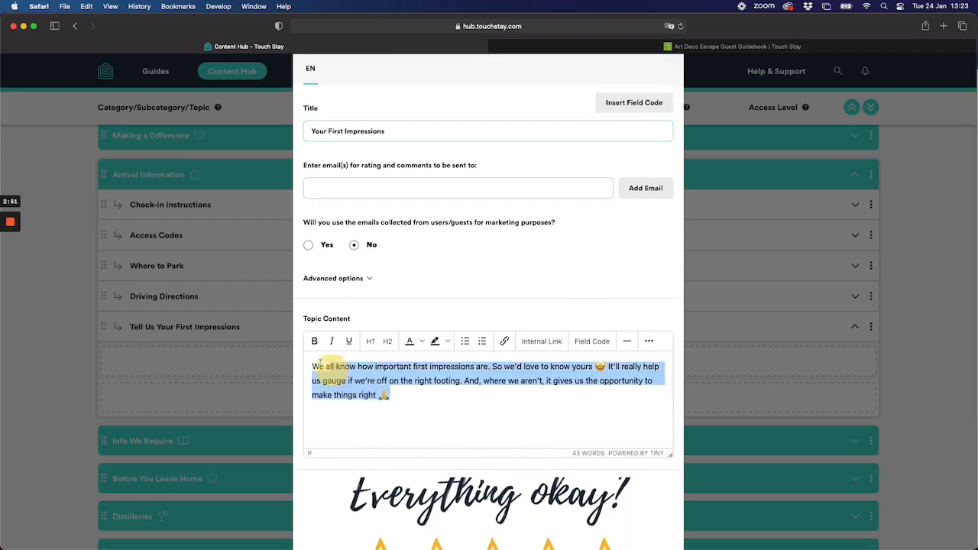
scroll(down, 3)
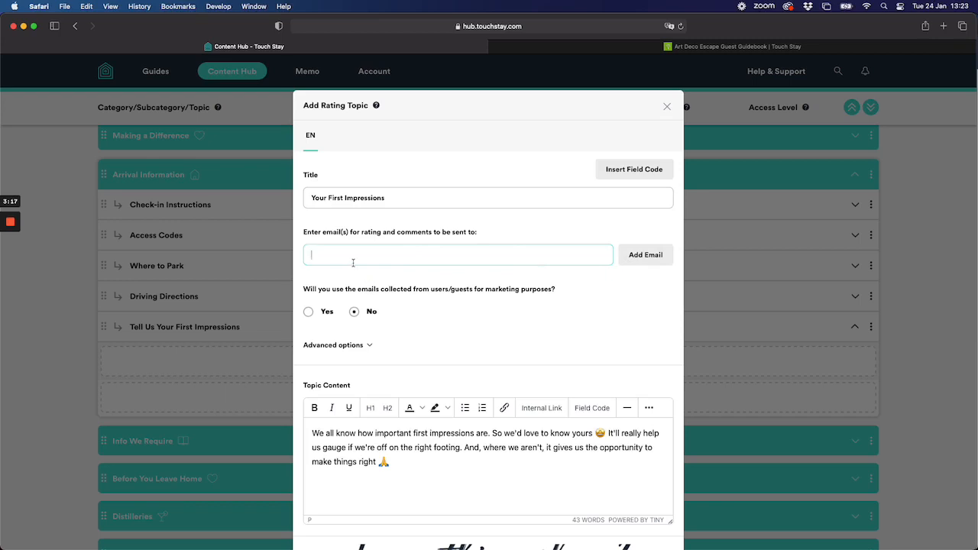
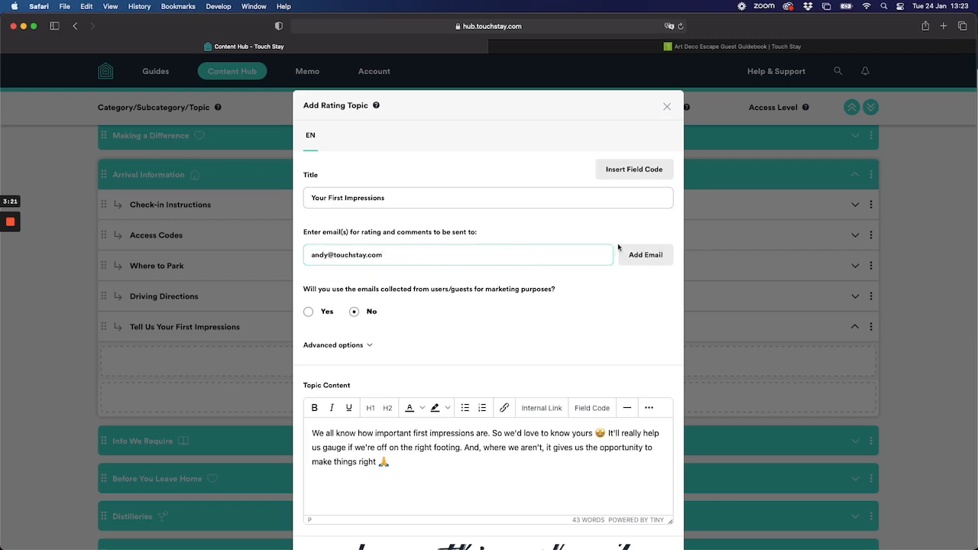
click(644, 255)
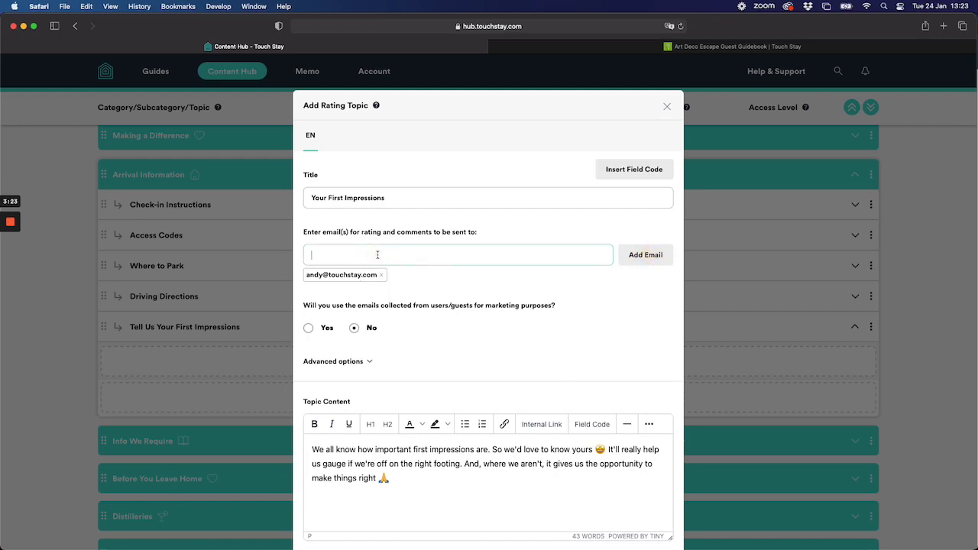
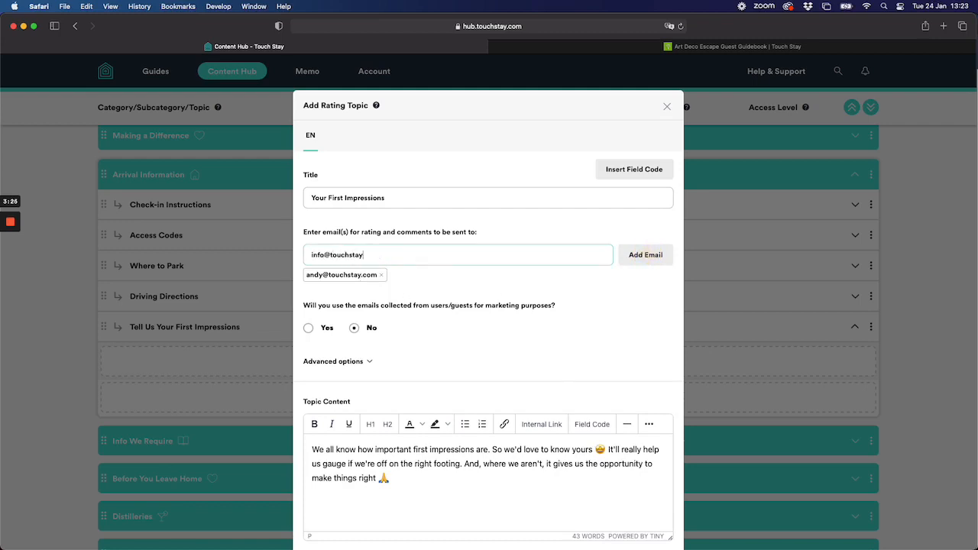
click(644, 255)
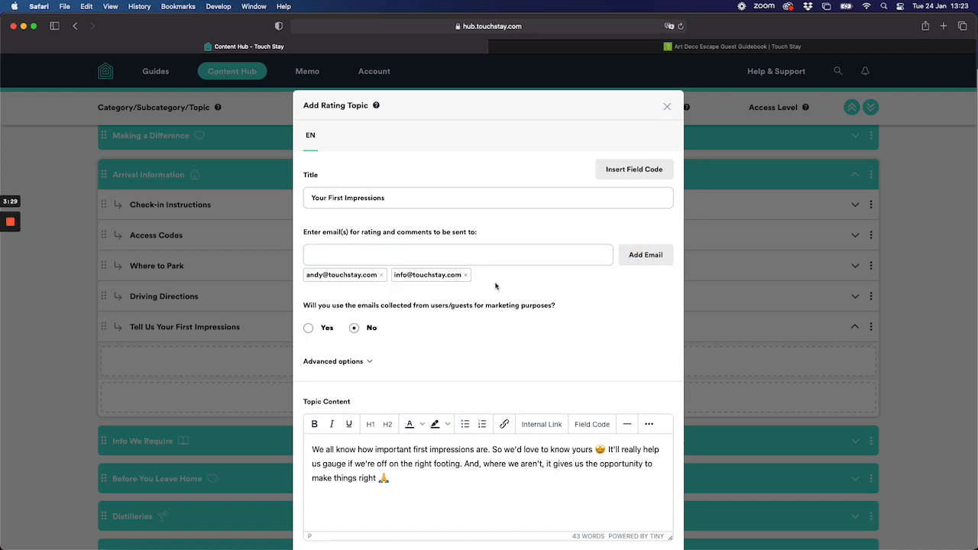
mouse_move(357, 273)
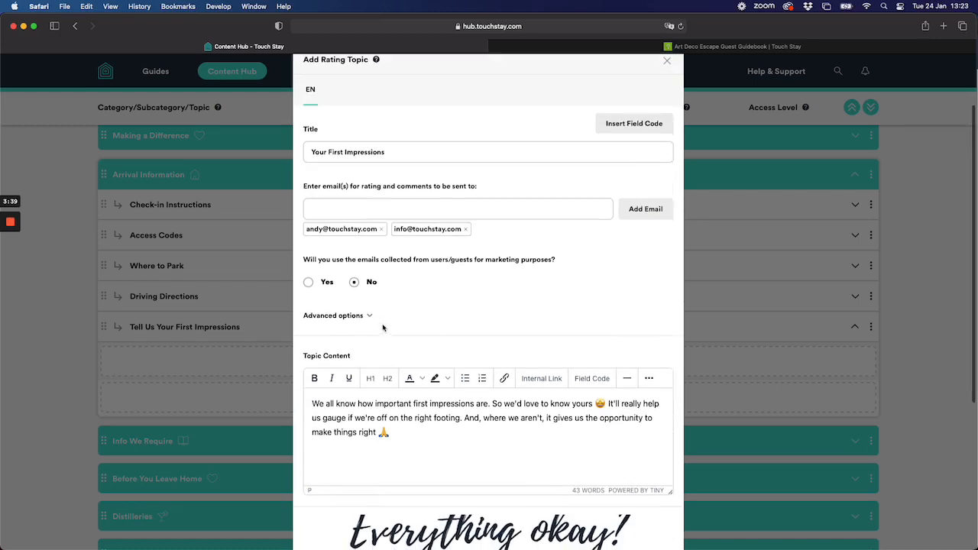
click(337, 314)
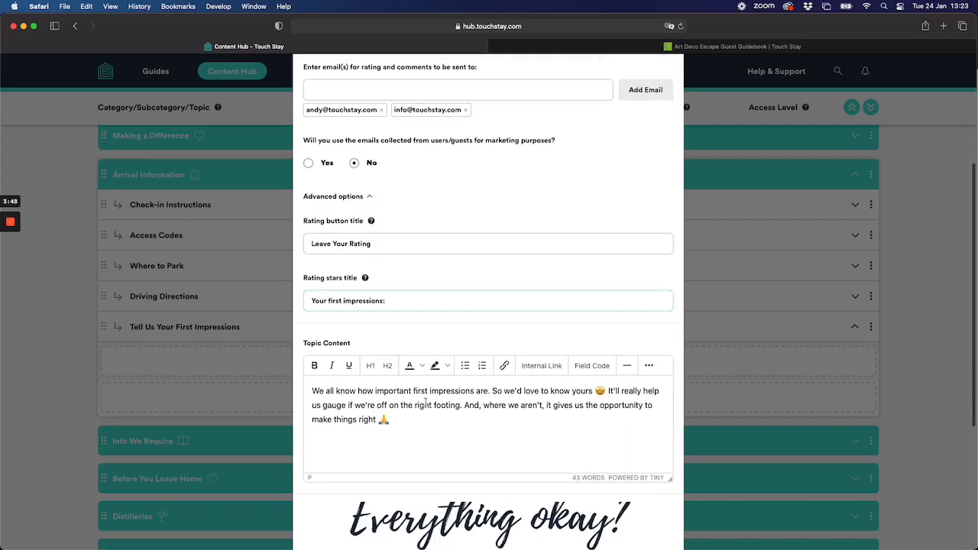
Step: Scroll to review the 'Leave Your Rating' and 'Your first impressions:' title fields
scroll(down, 3)
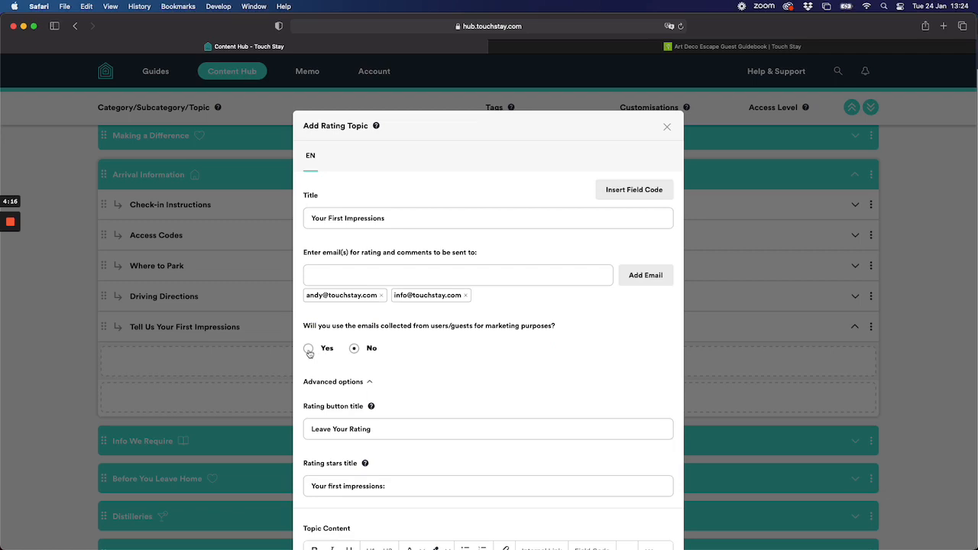
click(309, 348)
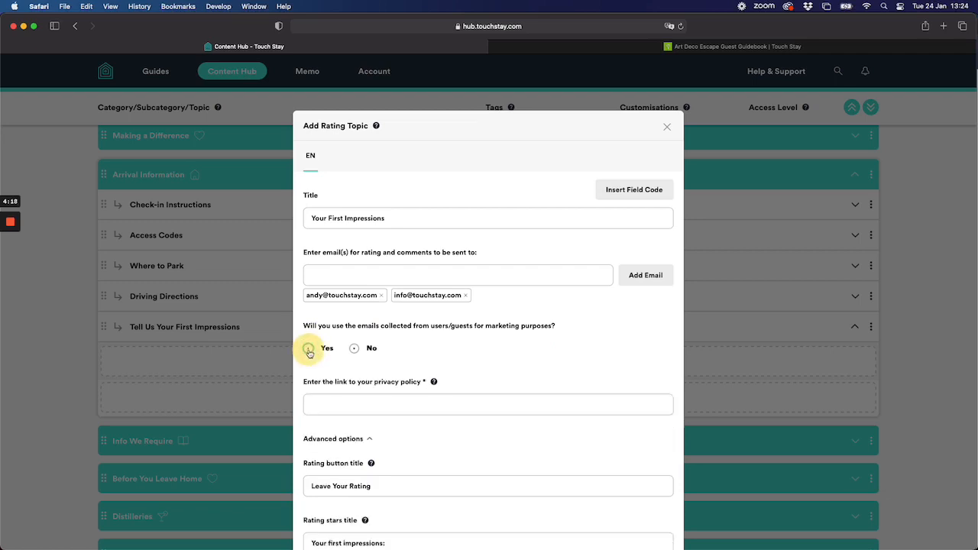
click(308, 348)
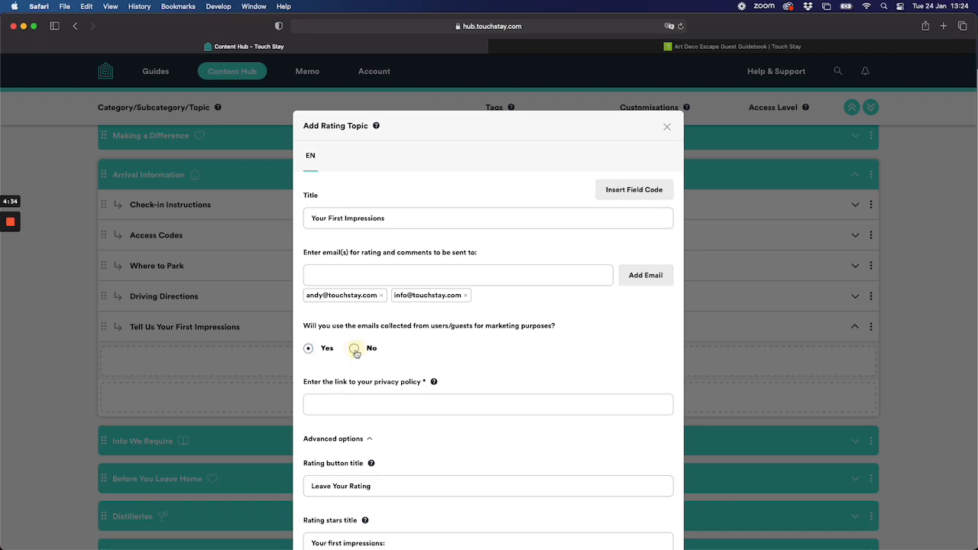
click(353, 348)
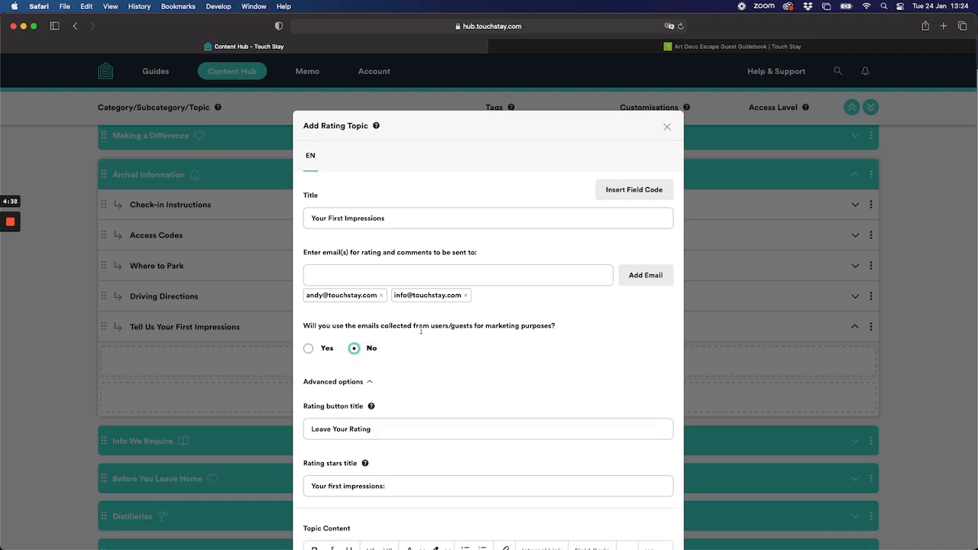
mouse_move(429, 405)
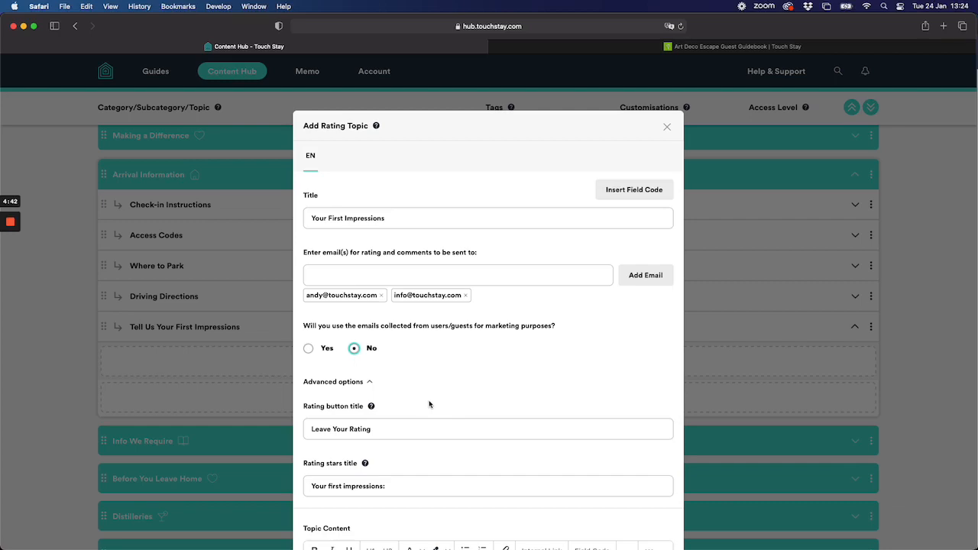
Step: Submit the 'Your First Impressions' rating topic from the bottom of the form
scroll(down, 3)
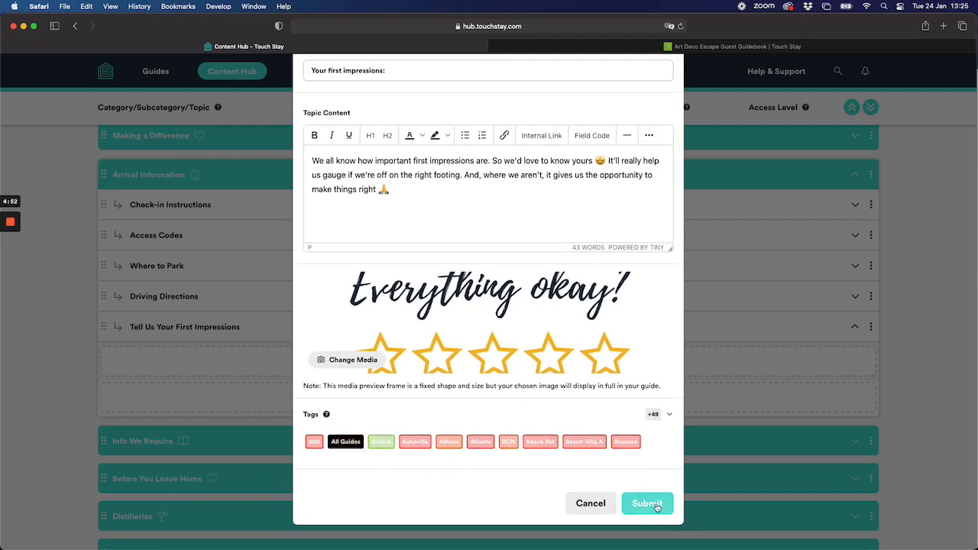
click(647, 503)
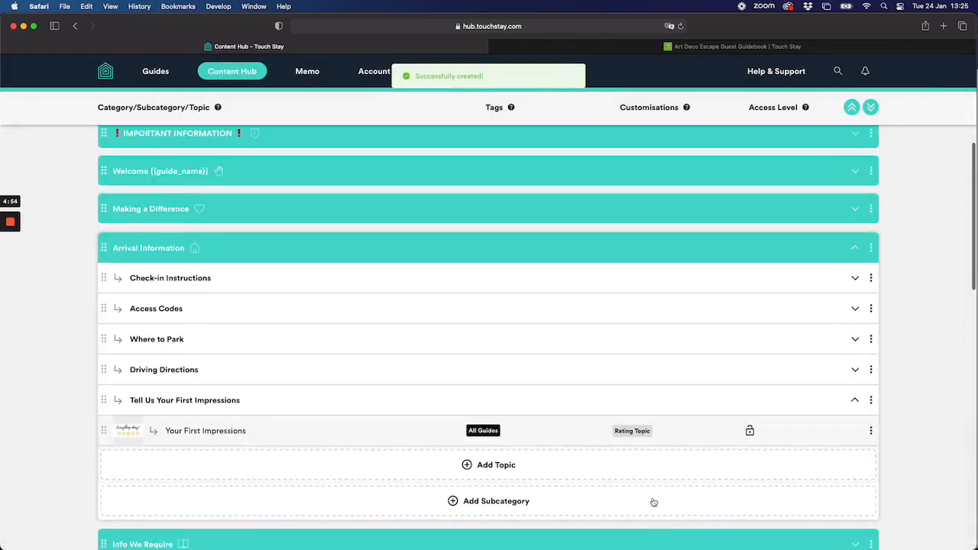